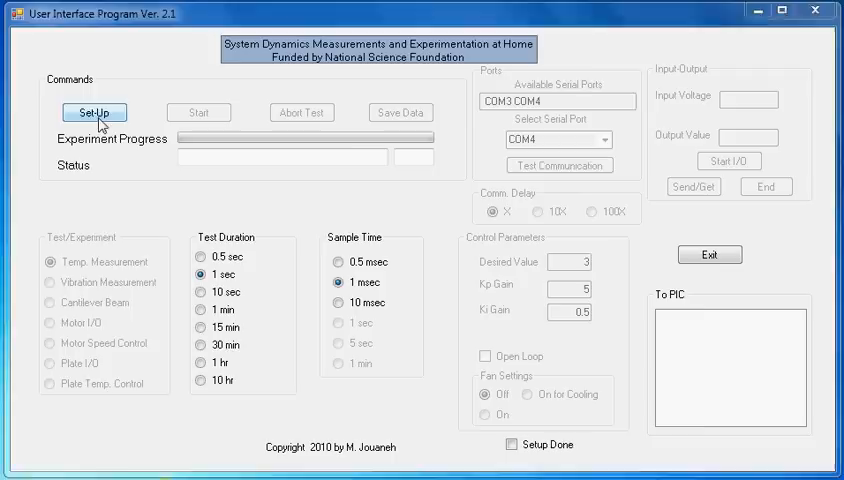
Set up the board connection on serial port COM4 and test communication with it.
click(96, 112)
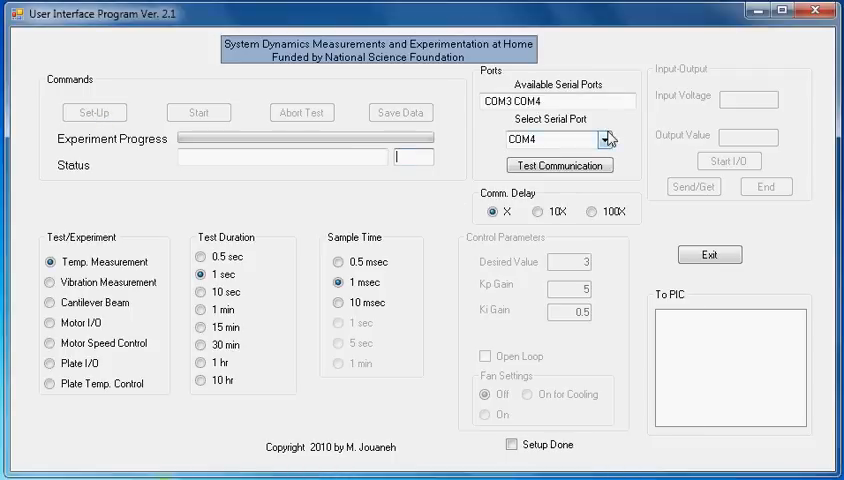
mouse_move(560, 164)
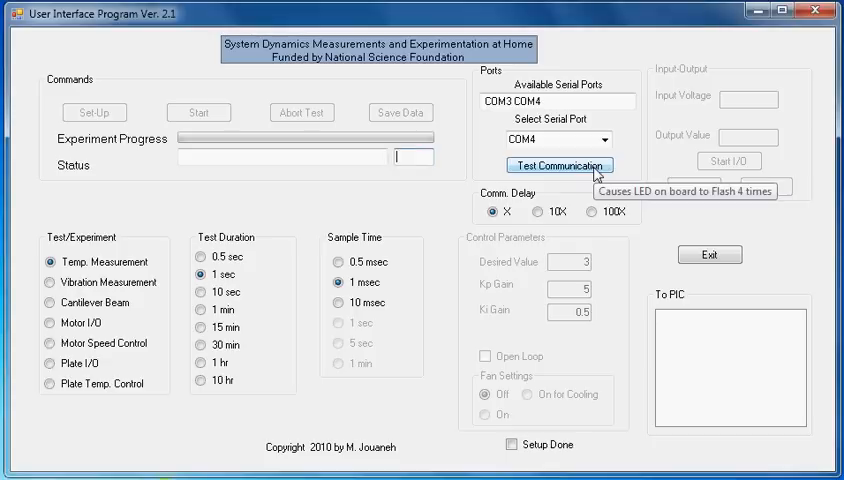
click(560, 164)
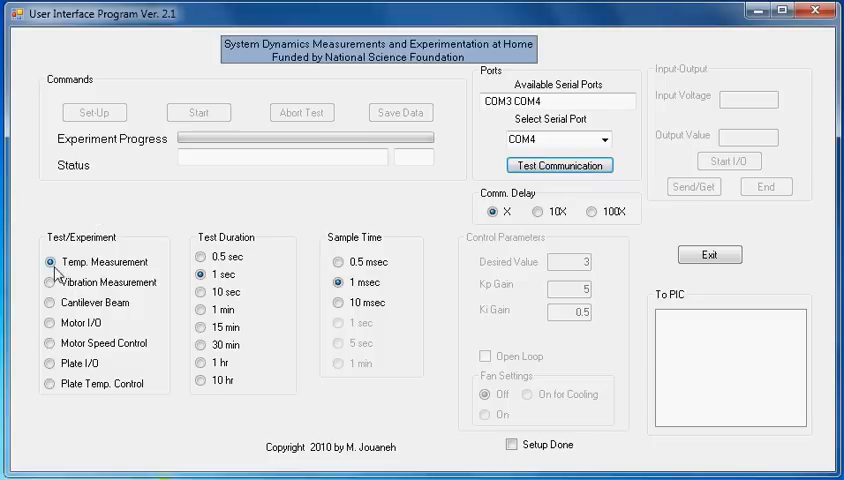
Select the Vibration Measurement experiment with a 10 sec test duration.
click(48, 282)
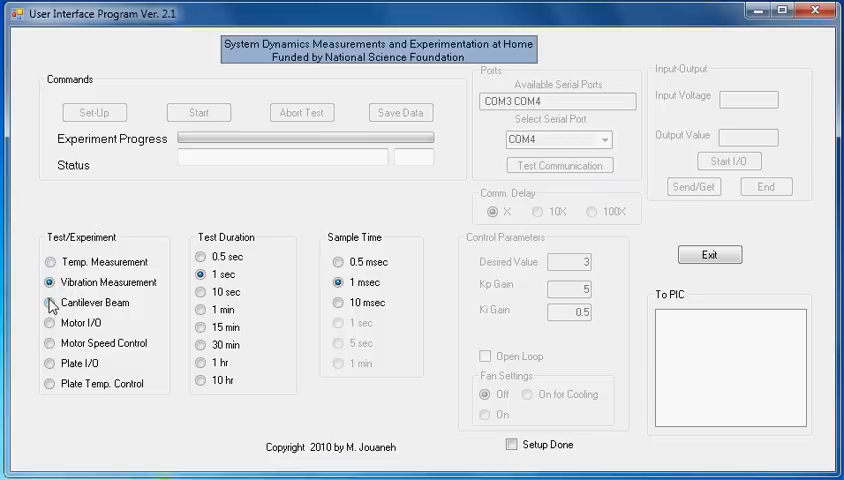
click(48, 302)
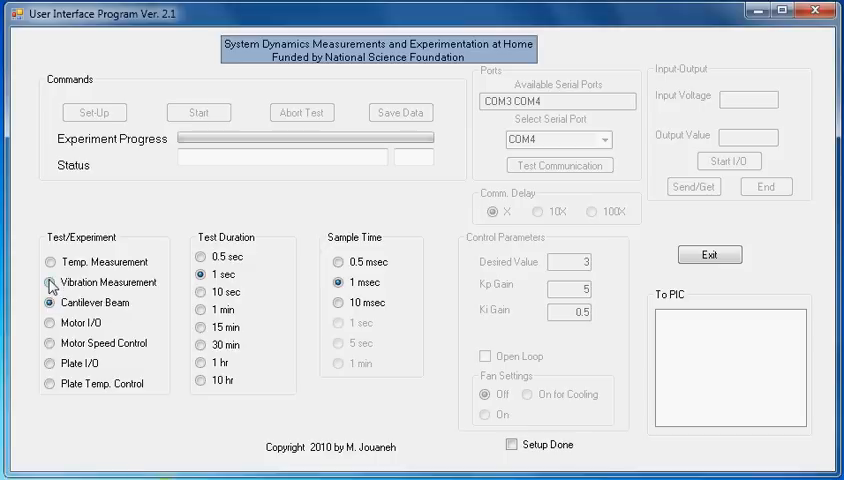
click(50, 284)
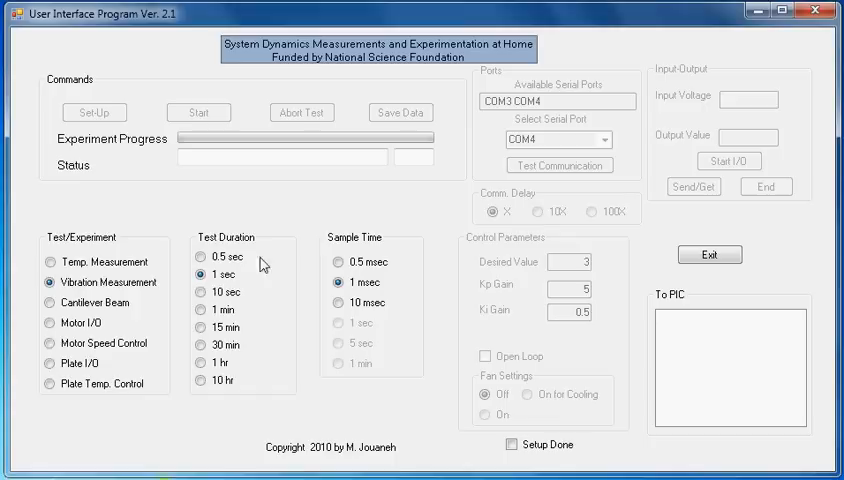
click(200, 292)
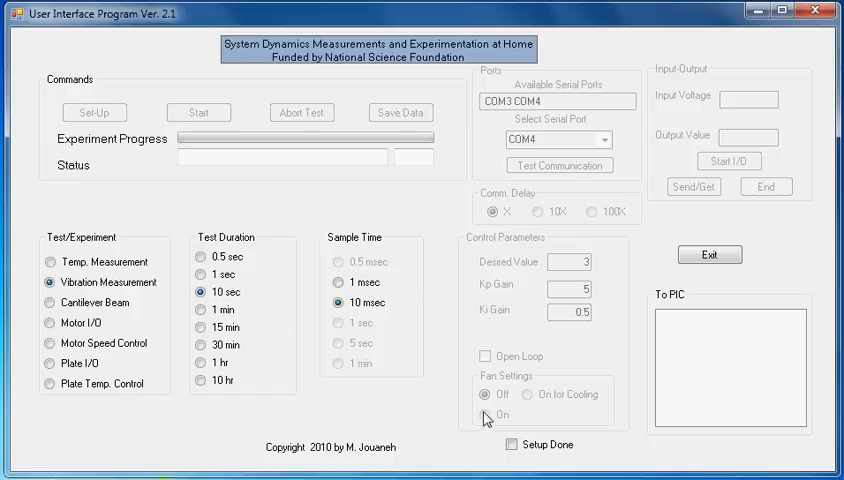
Mark the experiment setup as done so the run commands become available.
click(512, 444)
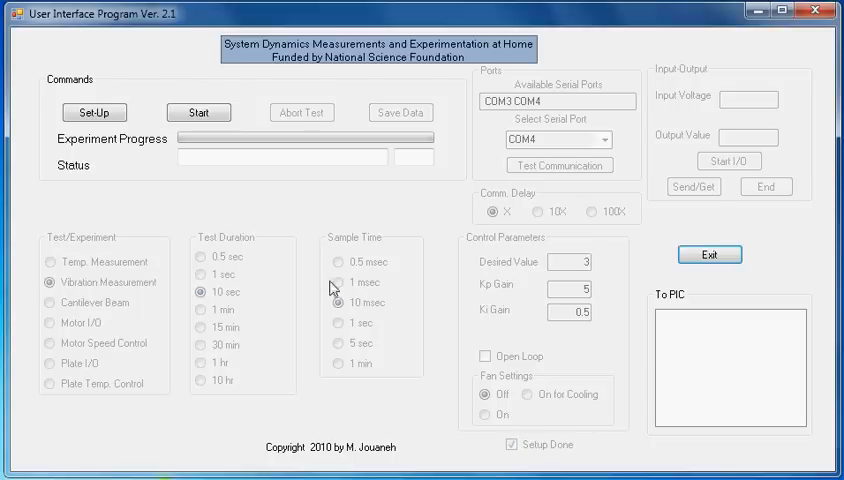
mouse_move(276, 176)
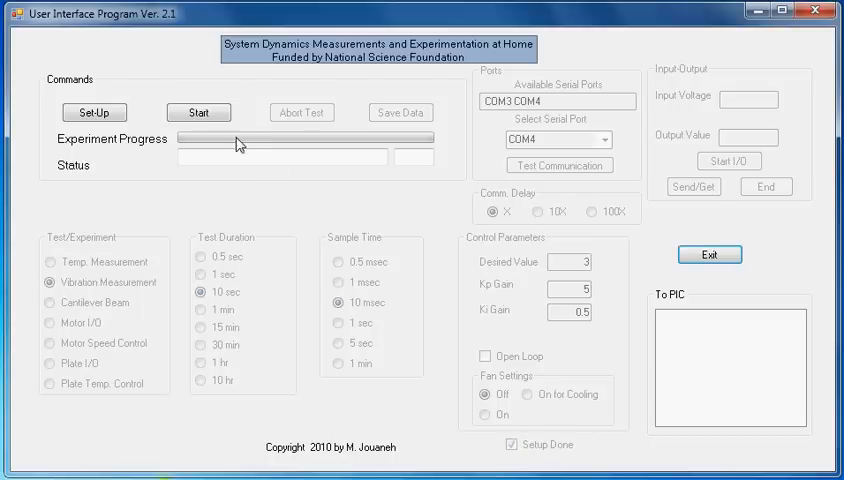
mouse_move(230, 132)
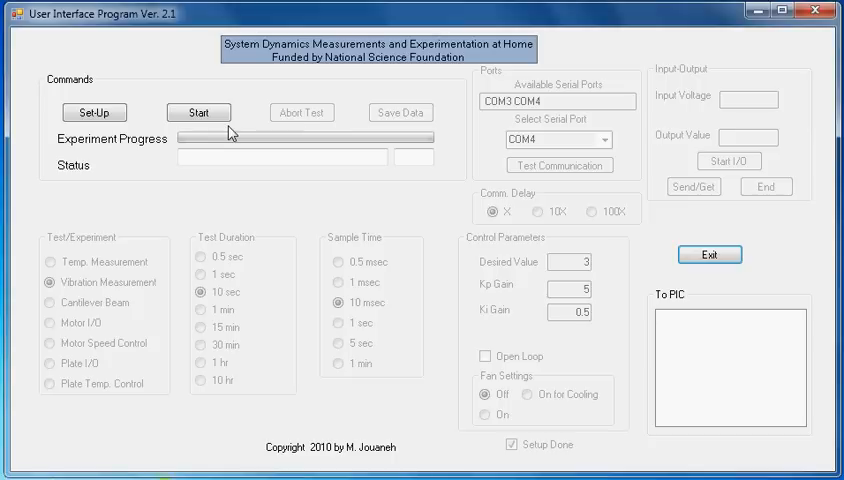
mouse_move(198, 112)
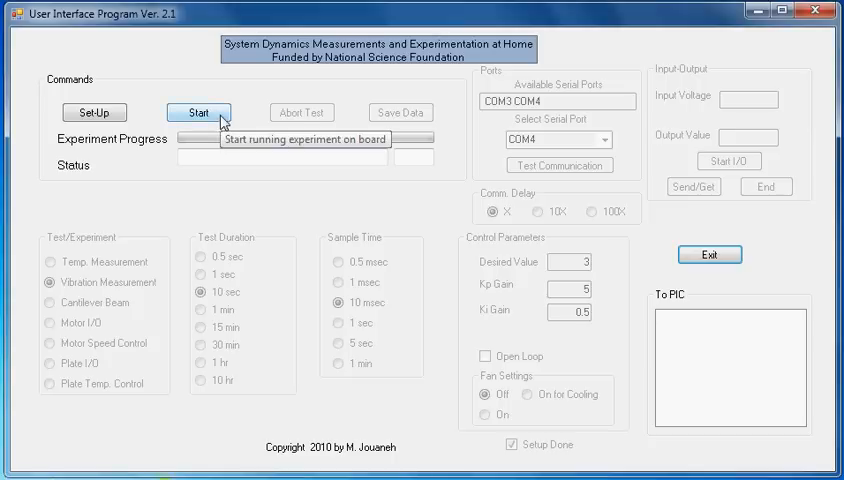
Start the vibration experiment and acknowledge the Experiment Completed notice once finished.
click(198, 112)
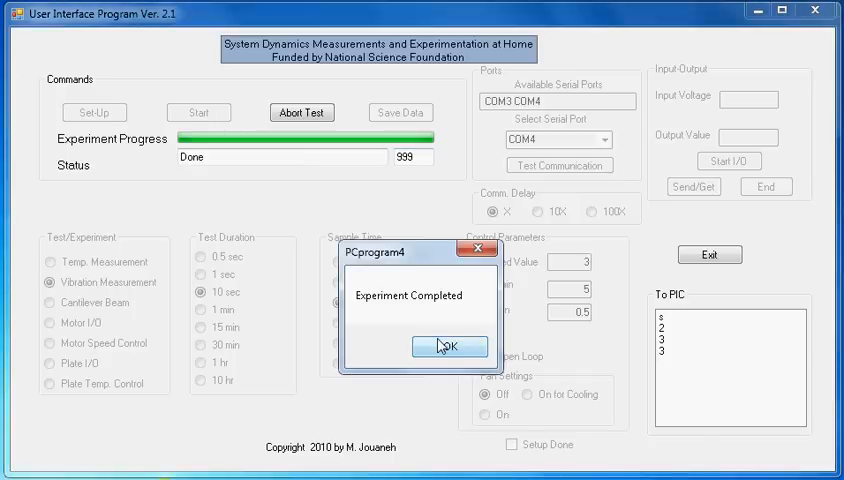
click(448, 346)
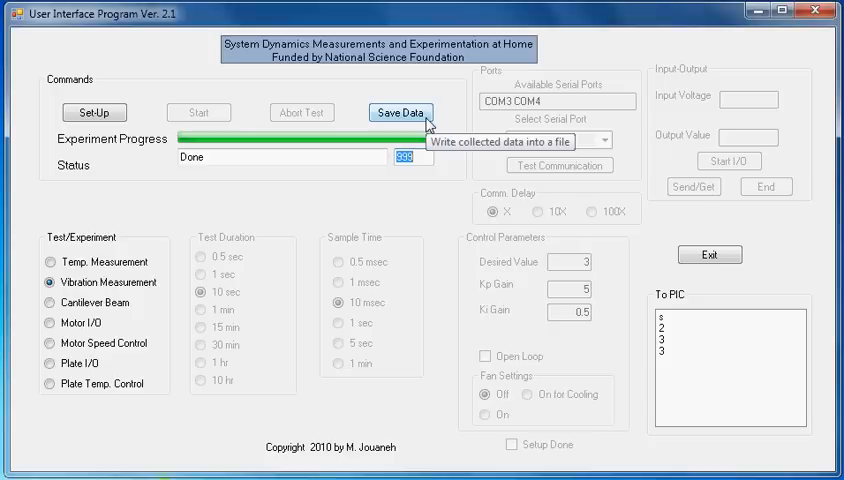